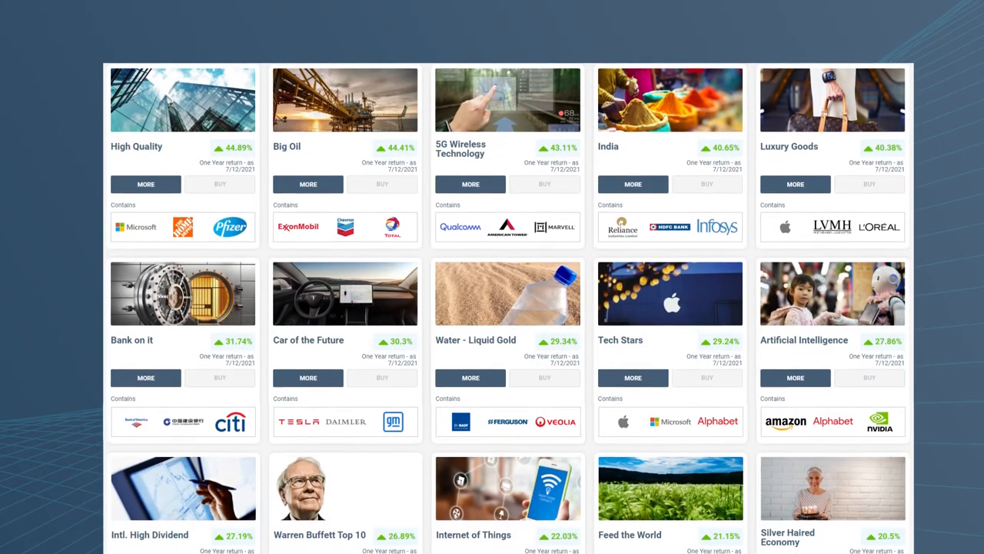
- Scroll through Apple Inc.'s company page, then go to the Vues catalogue
scroll("down", 3)
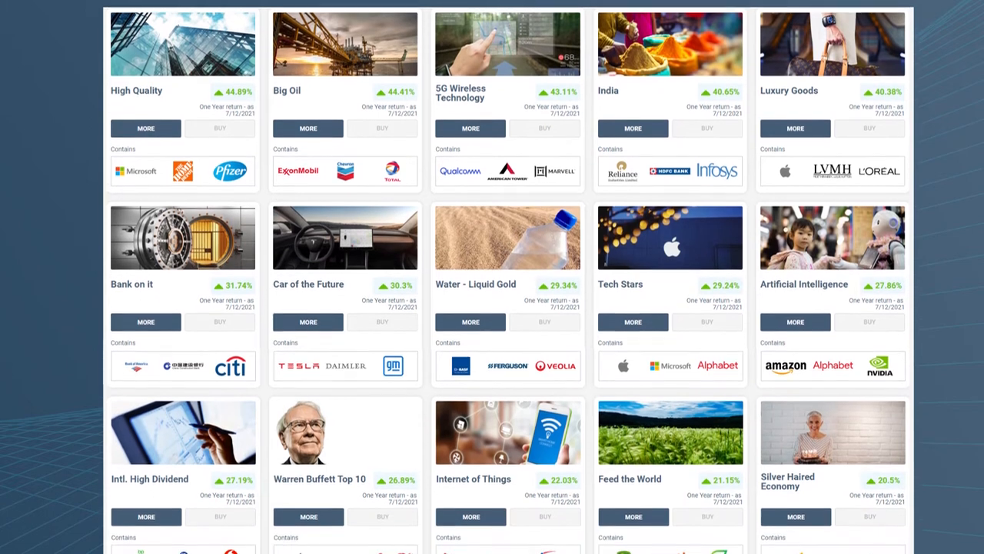
scroll("down", 3)
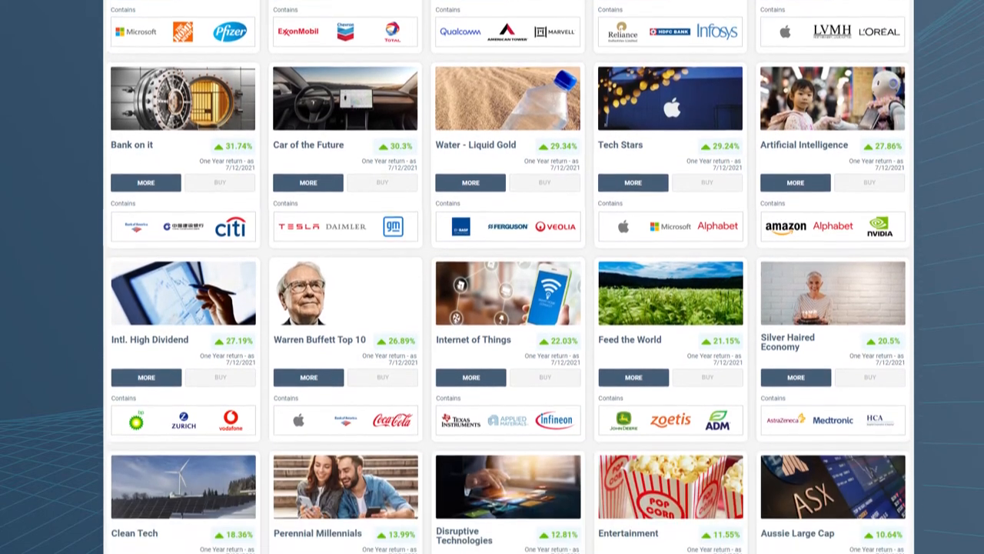
scroll("down", 3)
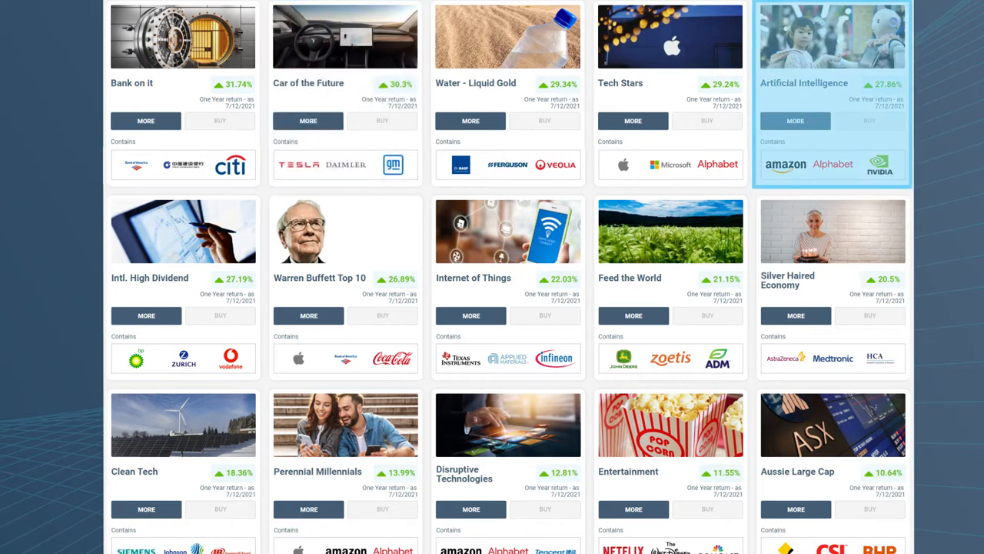
scroll("down", 3)
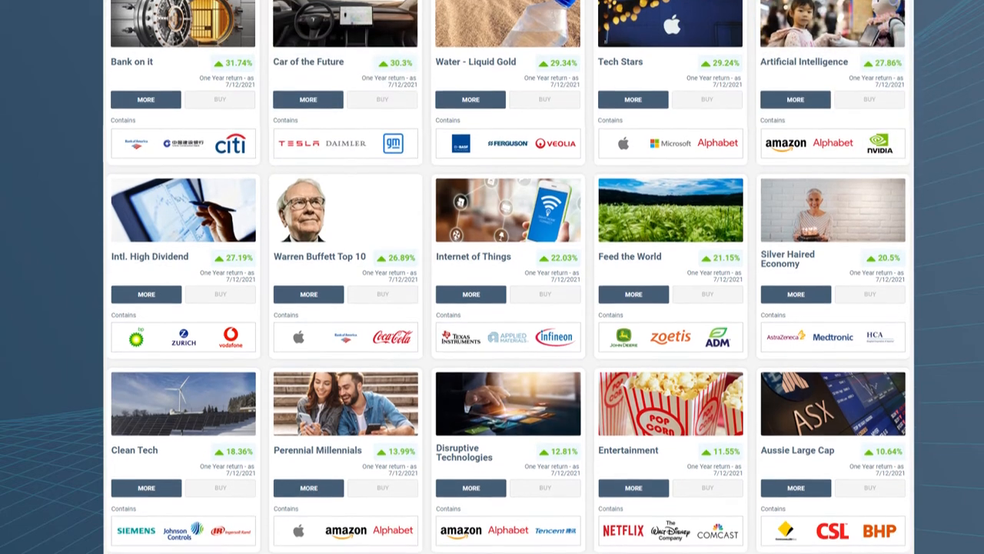
scroll("down", 3)
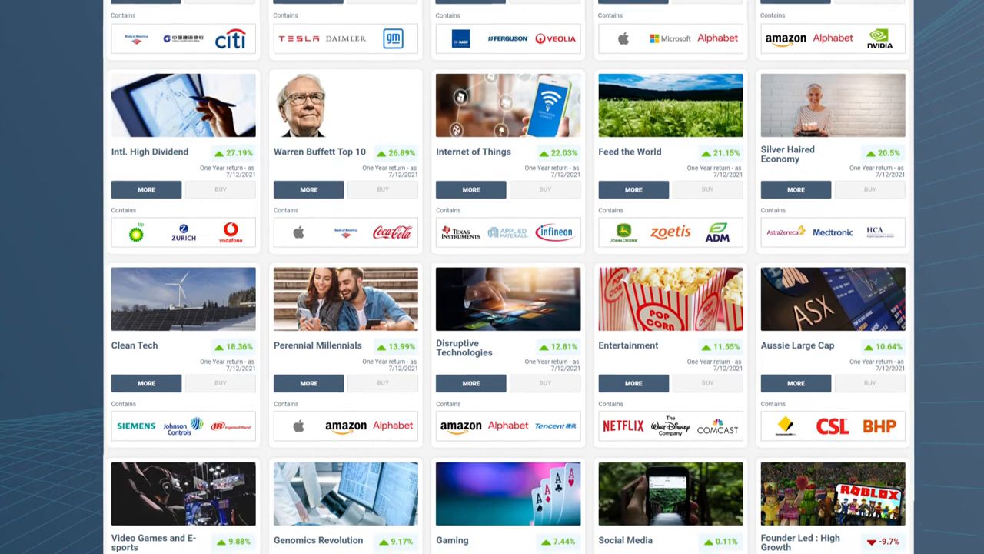
scroll("down", 3)
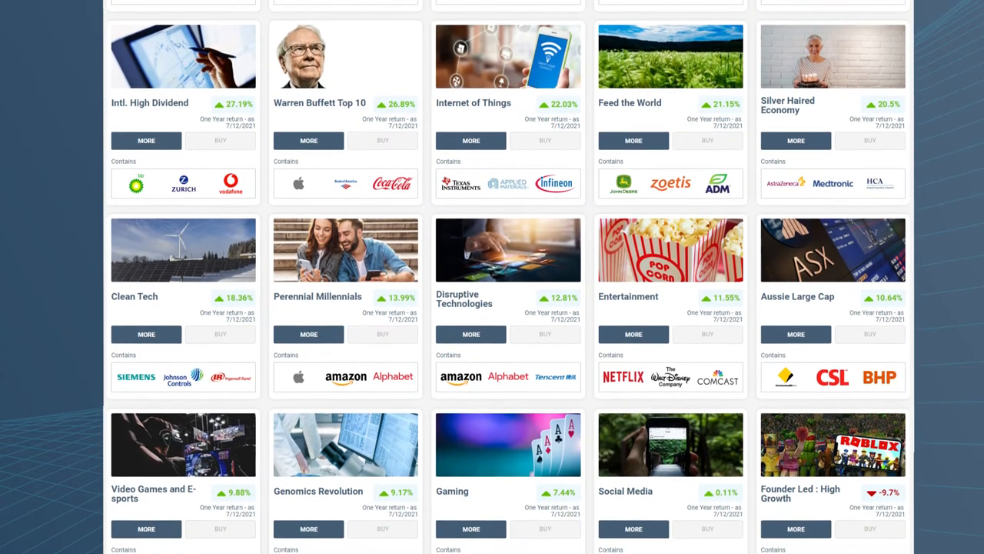
scroll("down", 3)
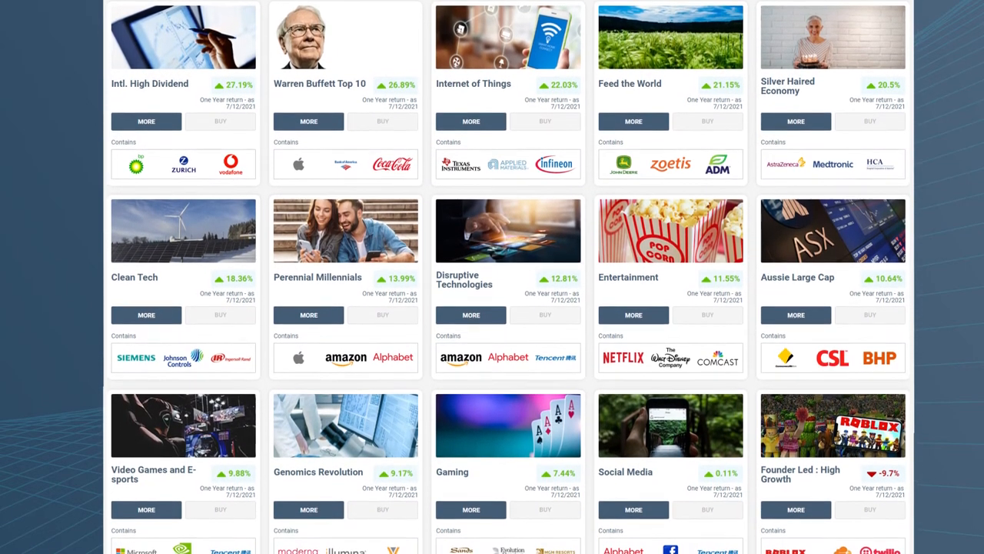
scroll("down", 3)
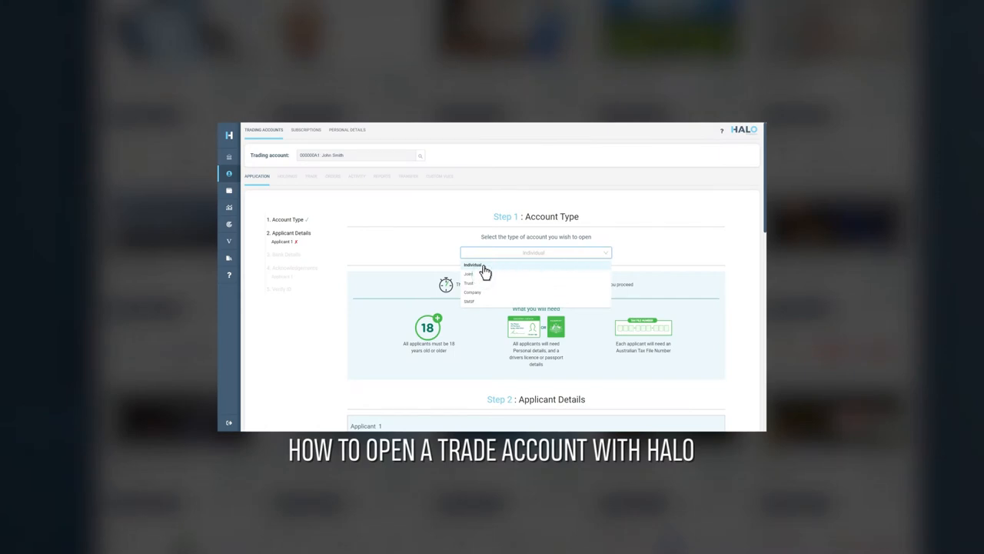
left_click(468, 265)
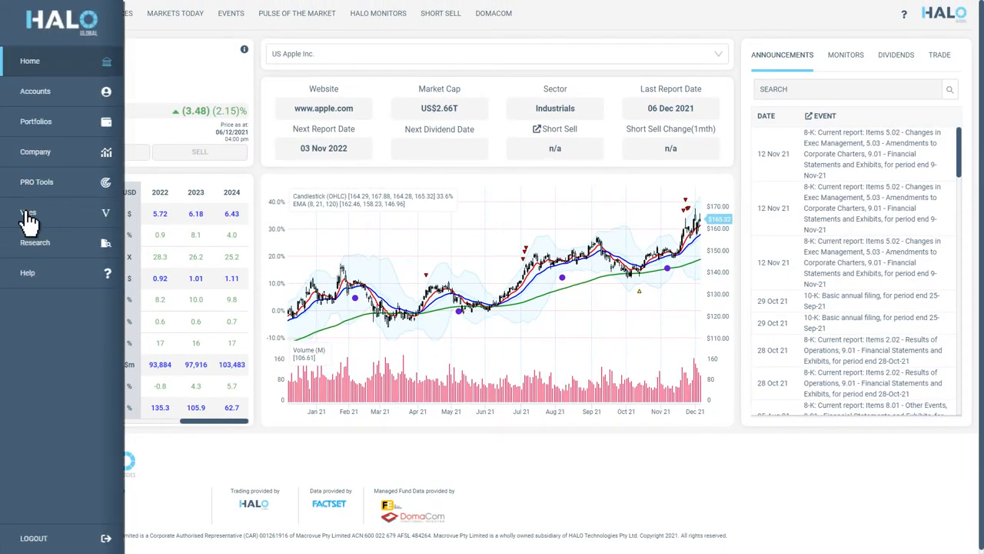
left_click(32, 213)
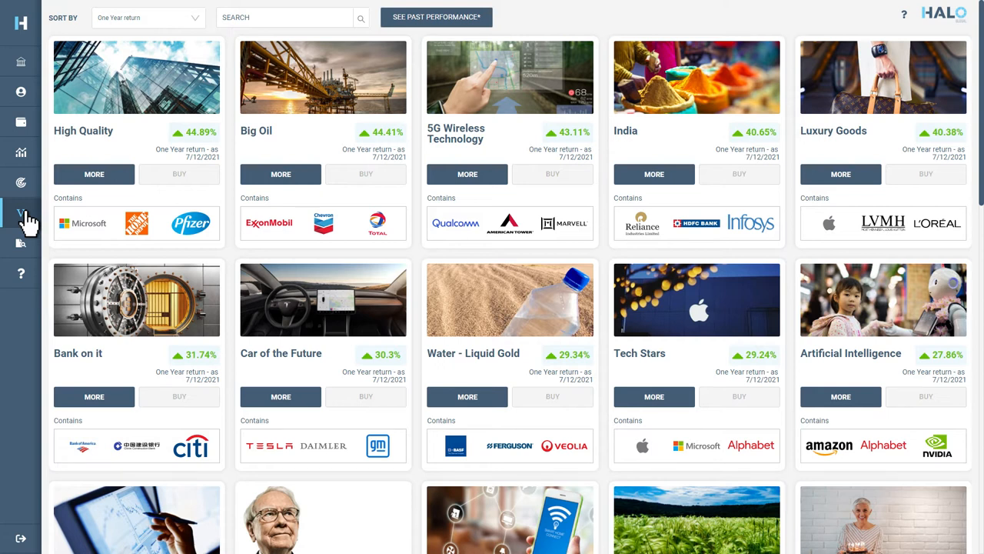
mouse_move(184, 22)
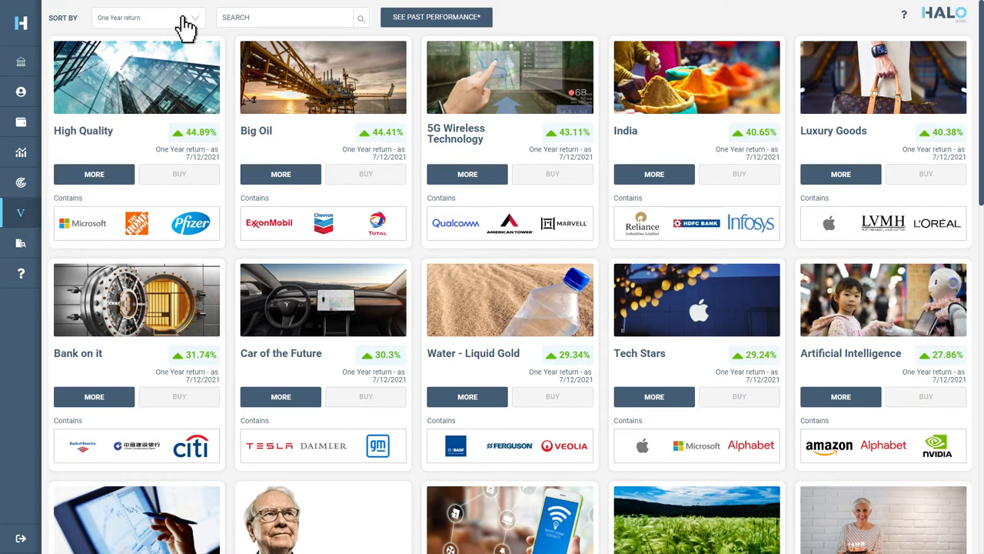
- Review the Vue sorting options and the past-performance table of all Vues
left_click(151, 19)
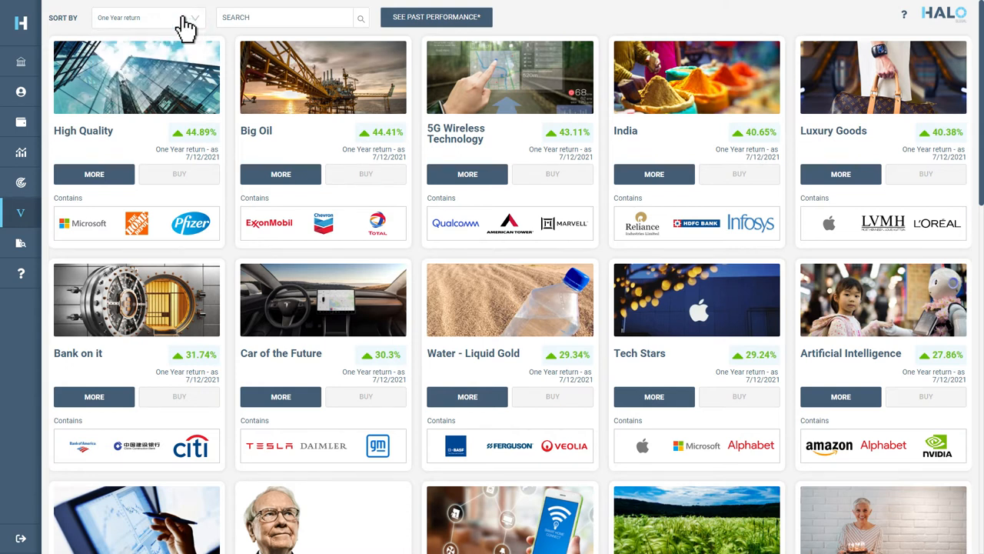
left_click(292, 18)
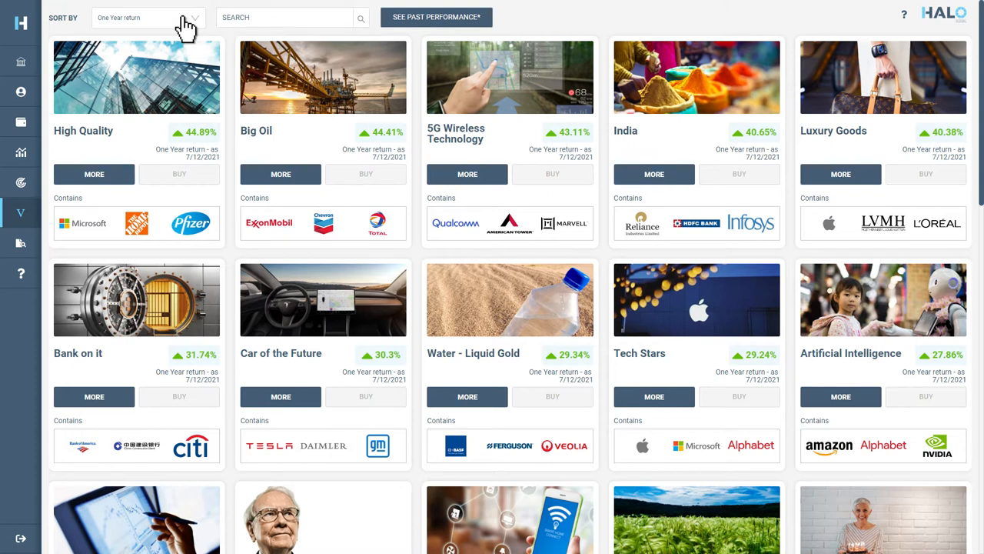
mouse_move(292, 25)
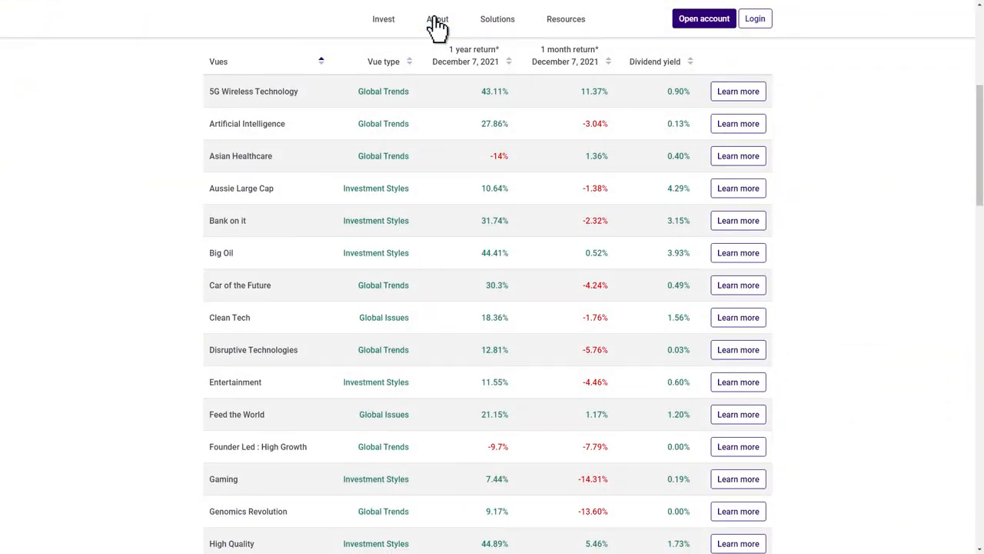
left_click(435, 17)
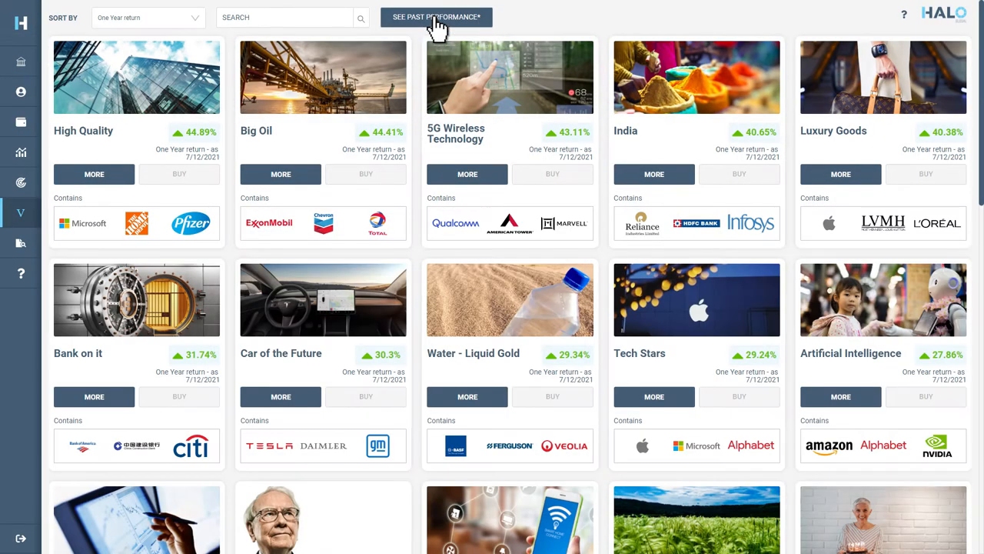
mouse_move(94, 174)
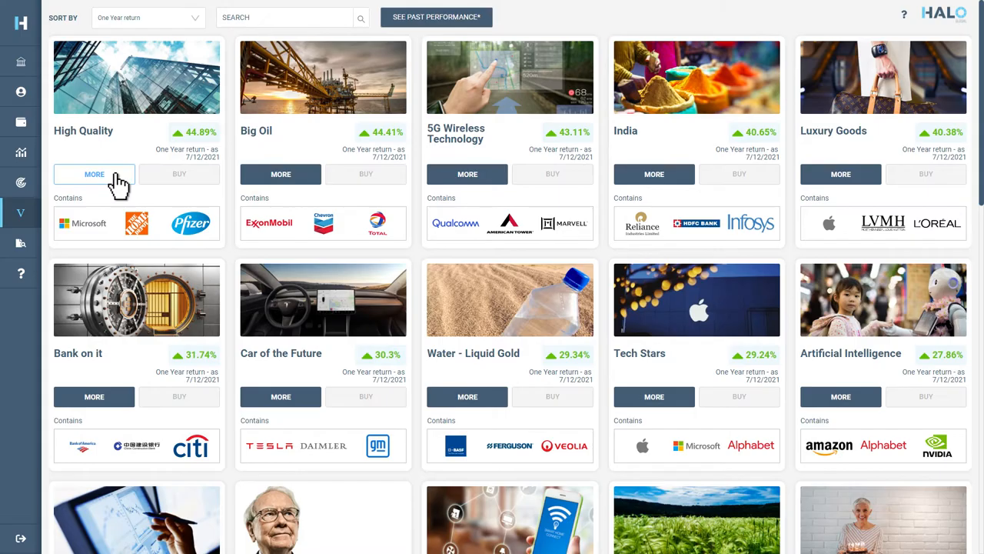
- Open the High Quality Vue's details and review its returns, dividend yield and minimum investment
left_click(94, 174)
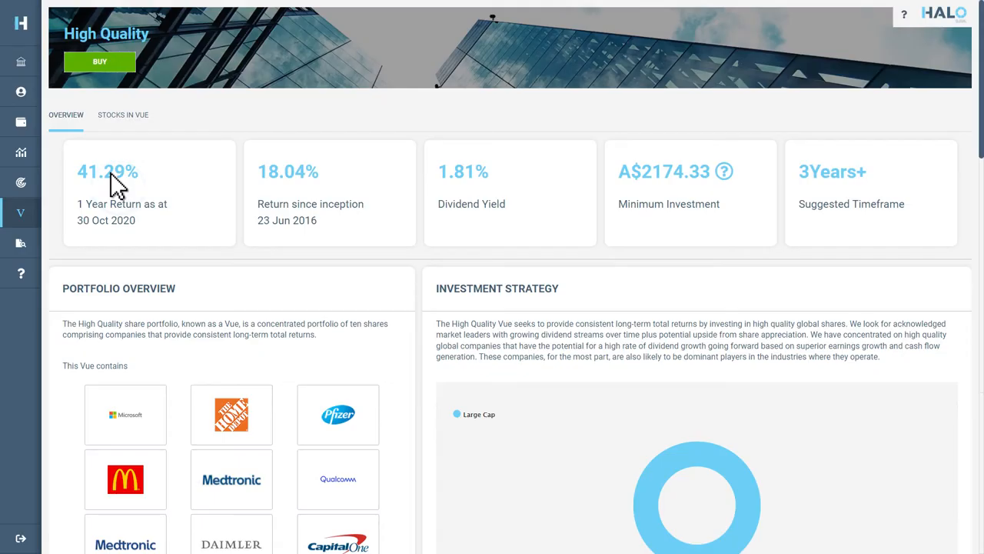
mouse_move(948, 104)
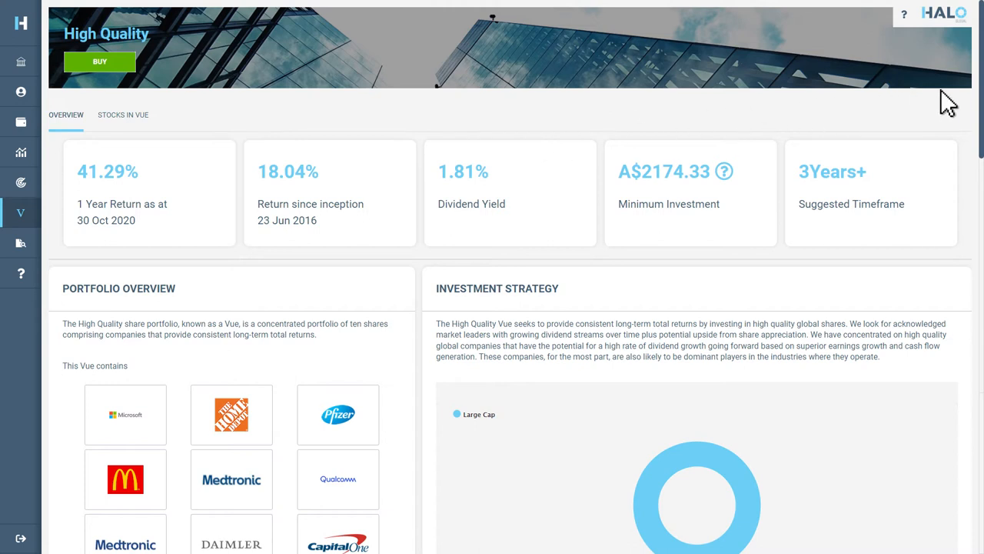
scroll("down", 3)
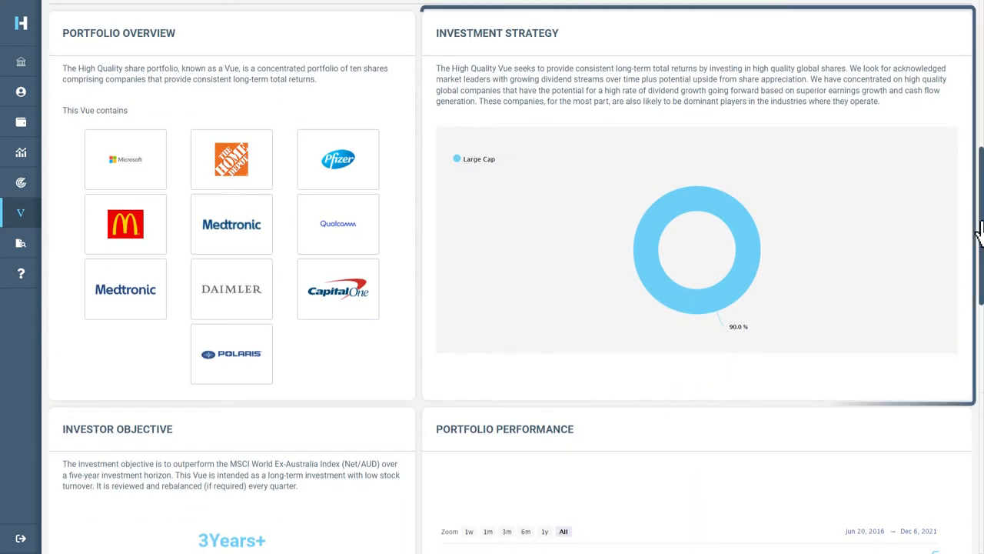
scroll("down", 3)
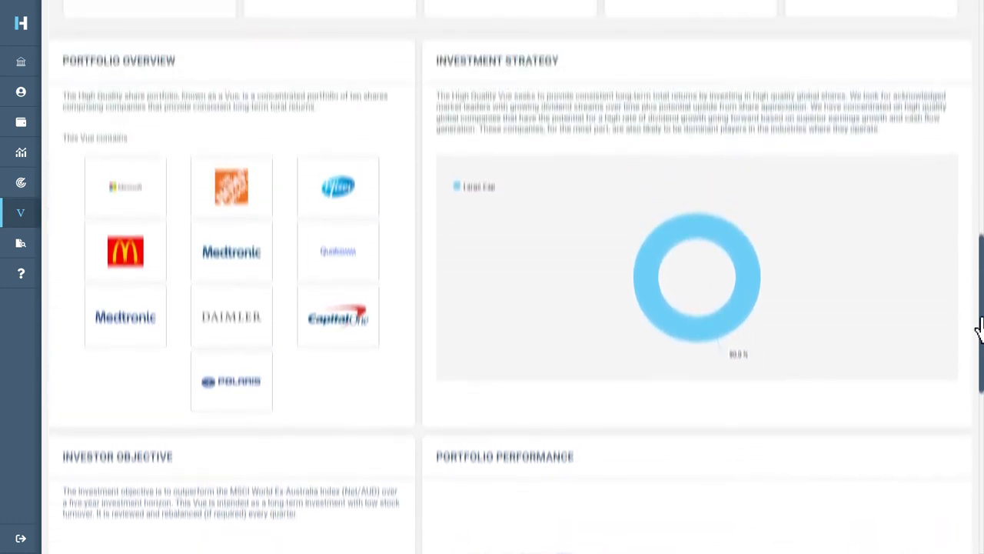
scroll("up", 3)
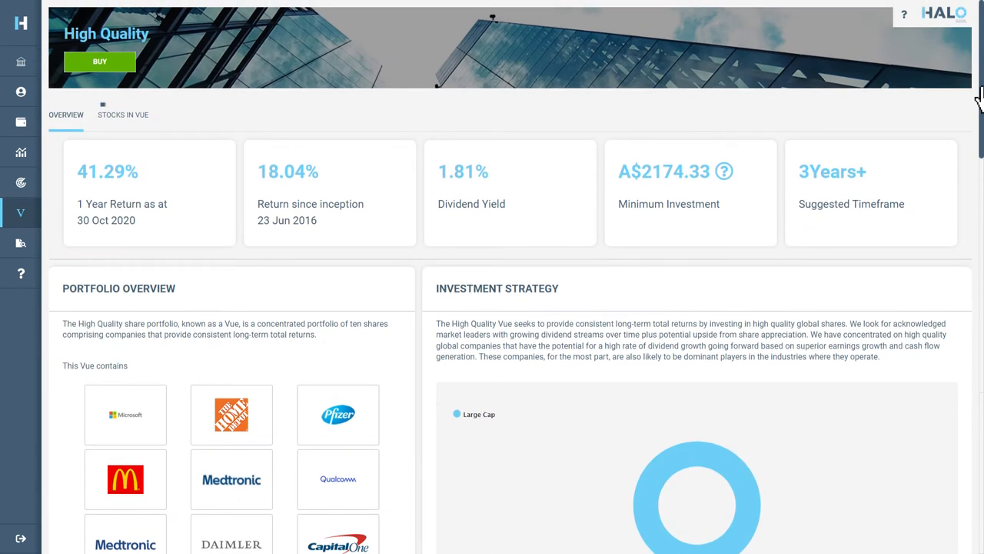
- List the High Quality Vue's stocks and look at Microsoft Corporation
left_click(123, 114)
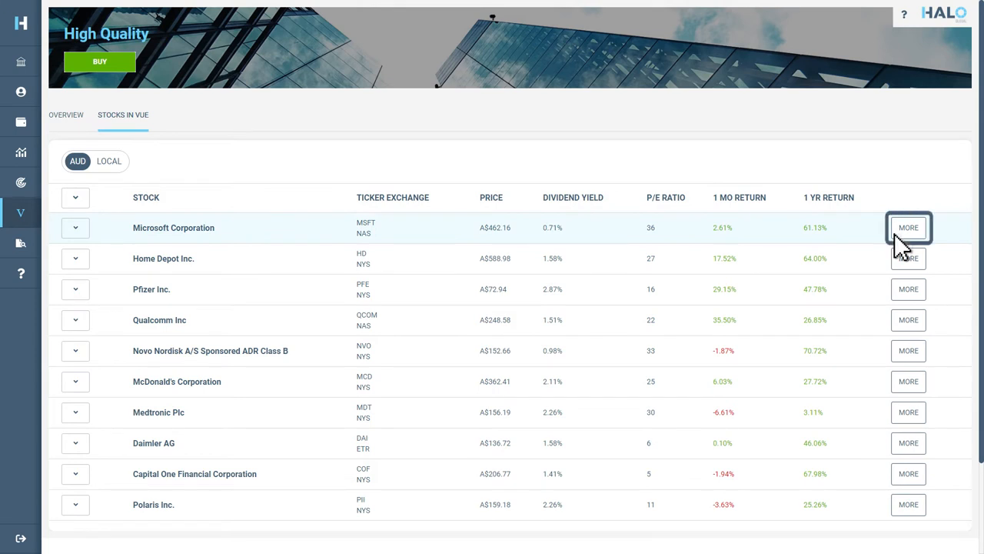
left_click(909, 226)
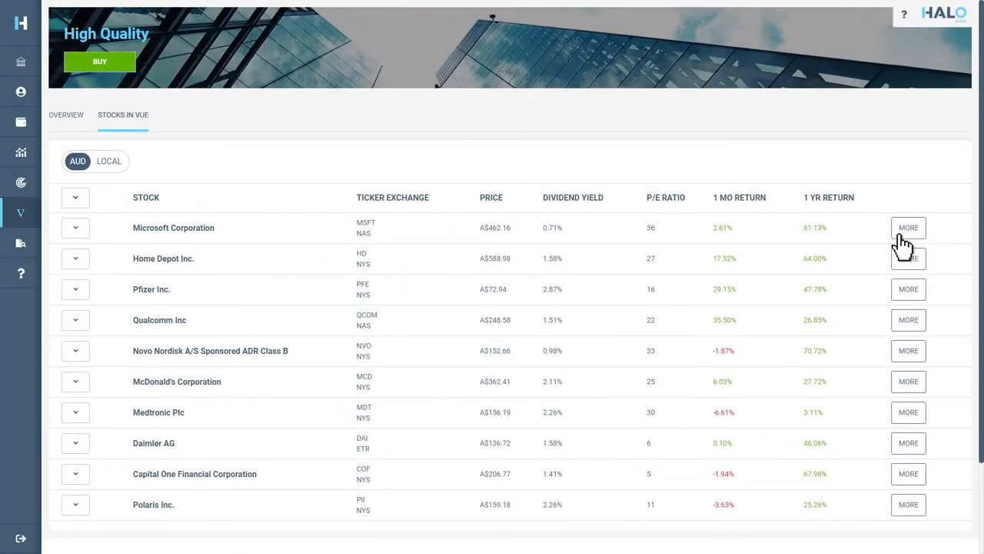
mouse_move(115, 71)
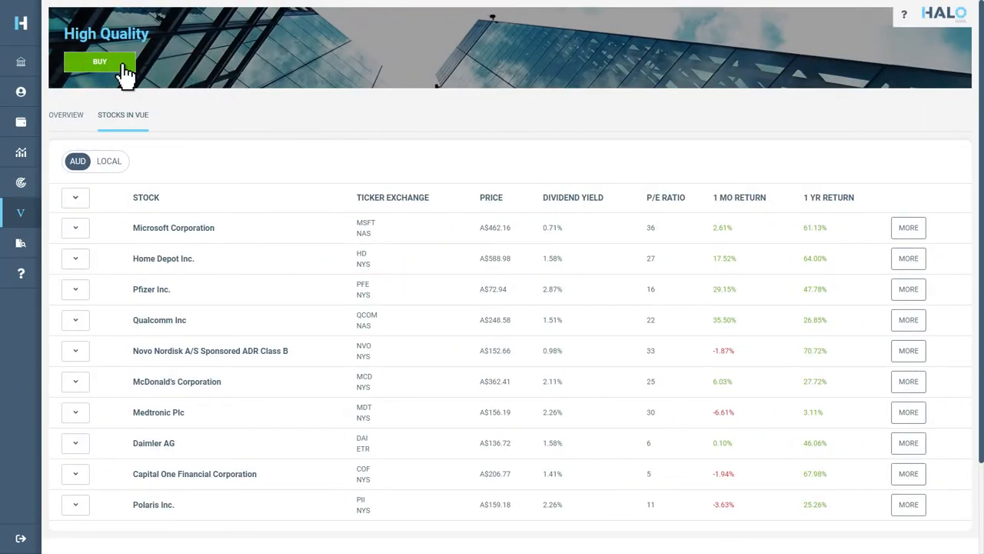
- Start a buy order for the High Quality Vue using the trading account
left_click(99, 60)
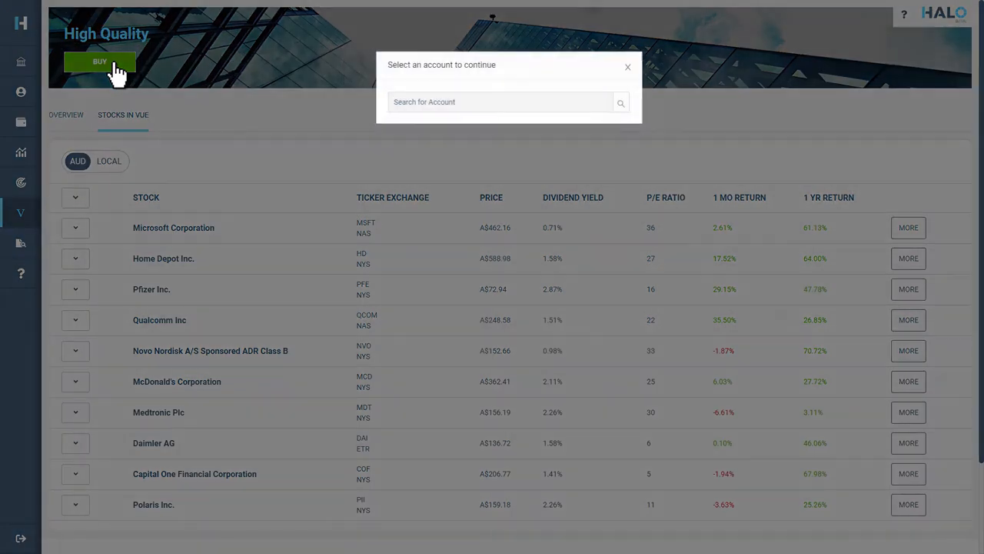
left_click(500, 102)
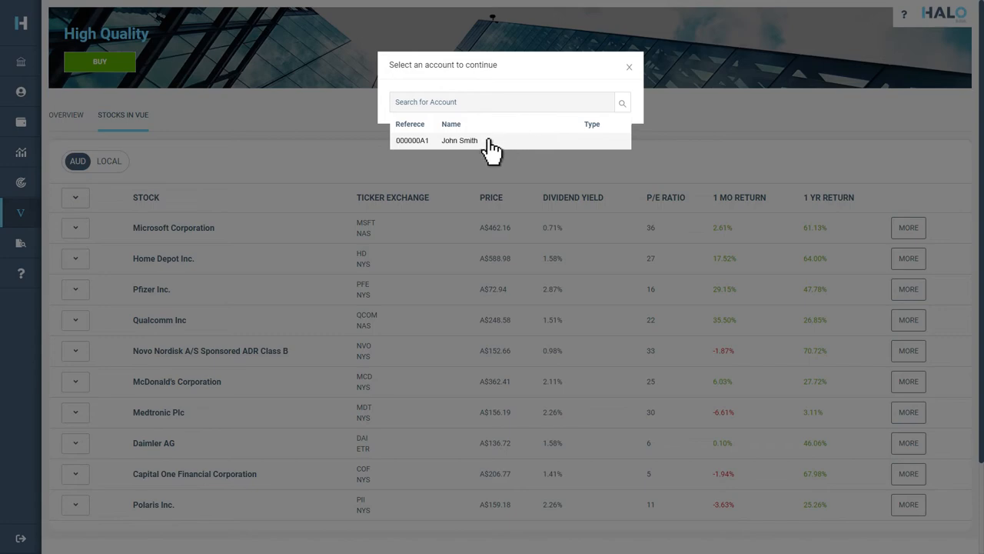
left_click(482, 140)
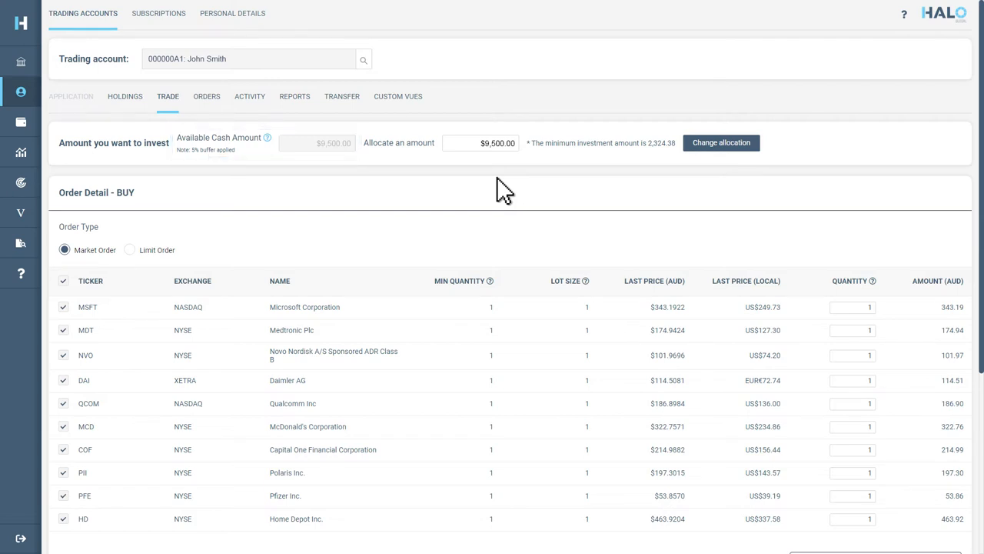
- Make the buy a limit order allocating $4,600, estimating a $2,324.38 total
left_click(481, 143)
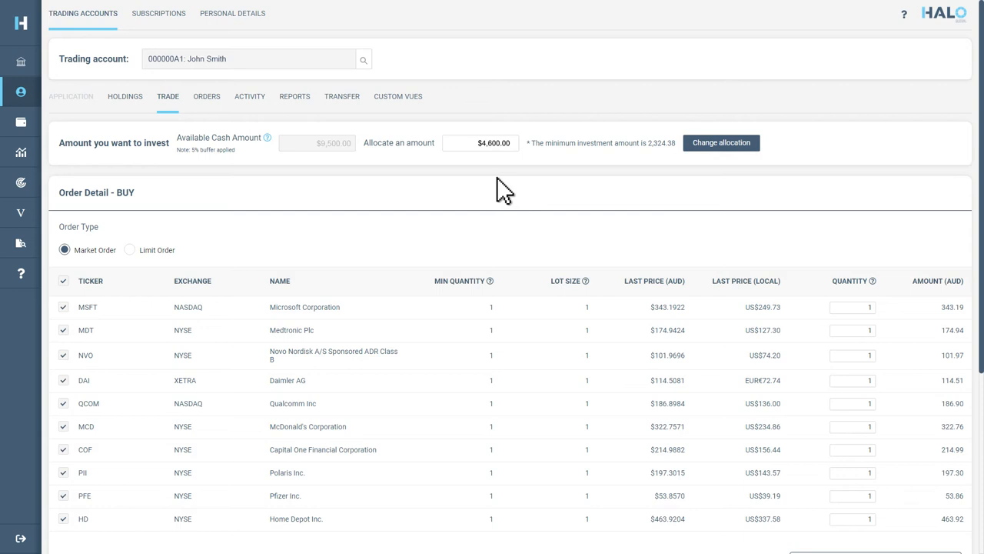
left_click(129, 249)
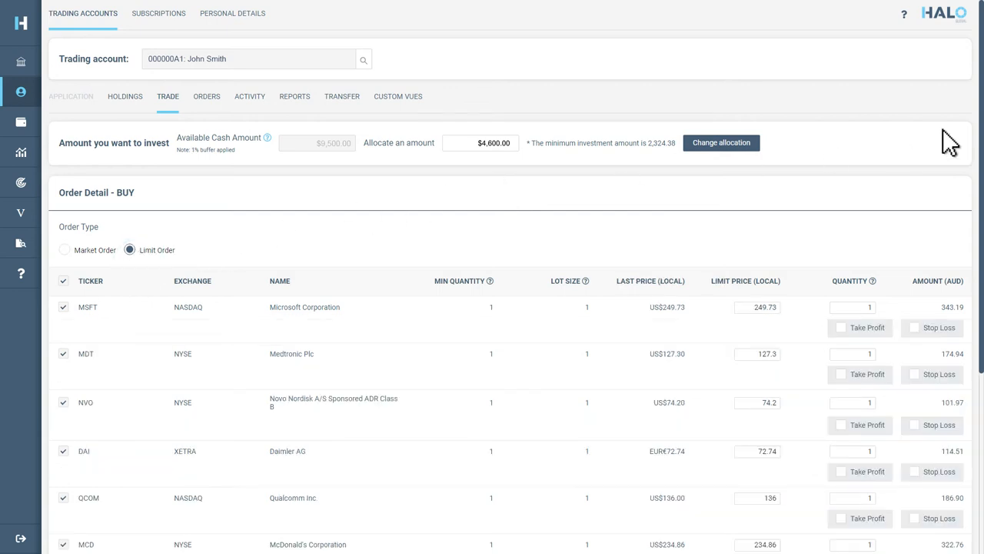
scroll("down", 3)
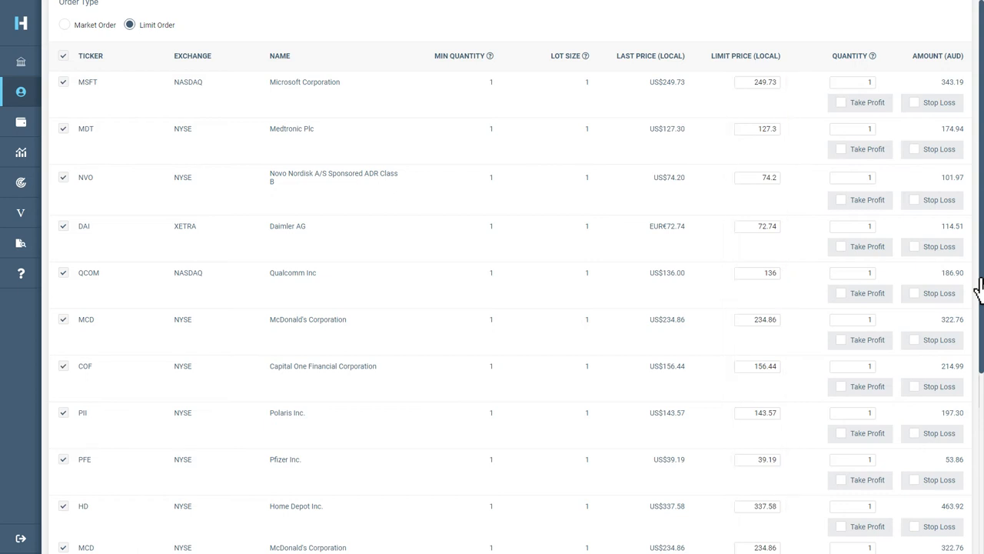
scroll("down", 3)
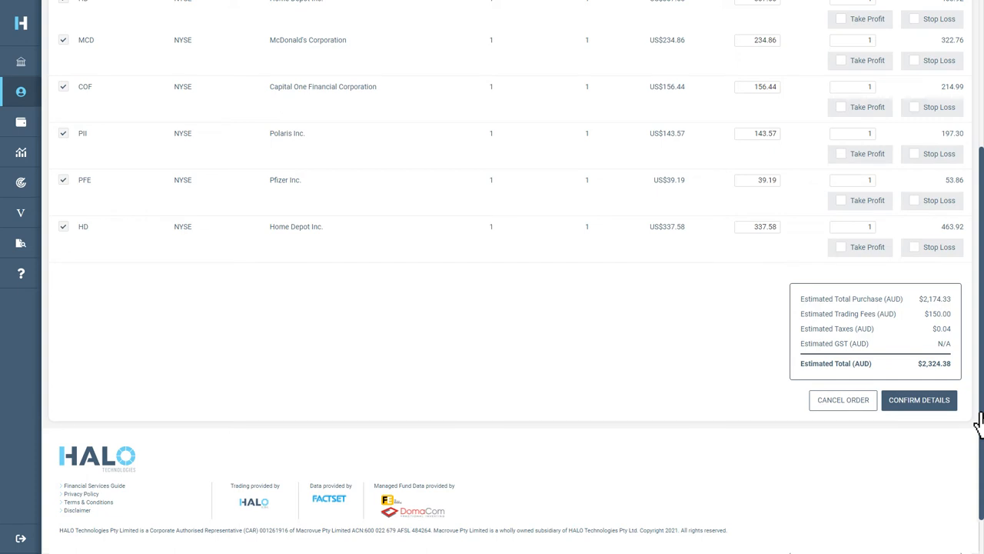
- Confirm and place the limit buy order for the High Quality Vue
left_click(920, 400)
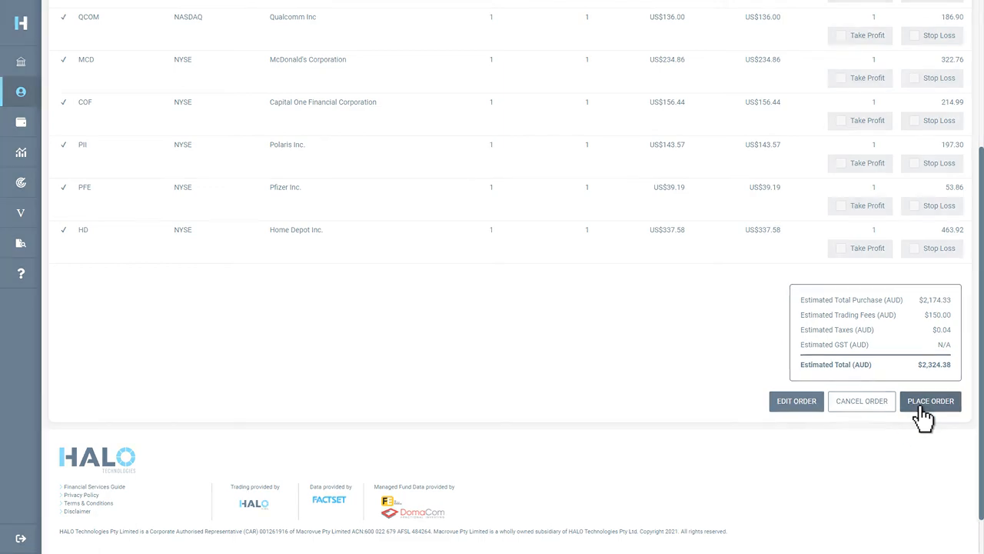
left_click(930, 401)
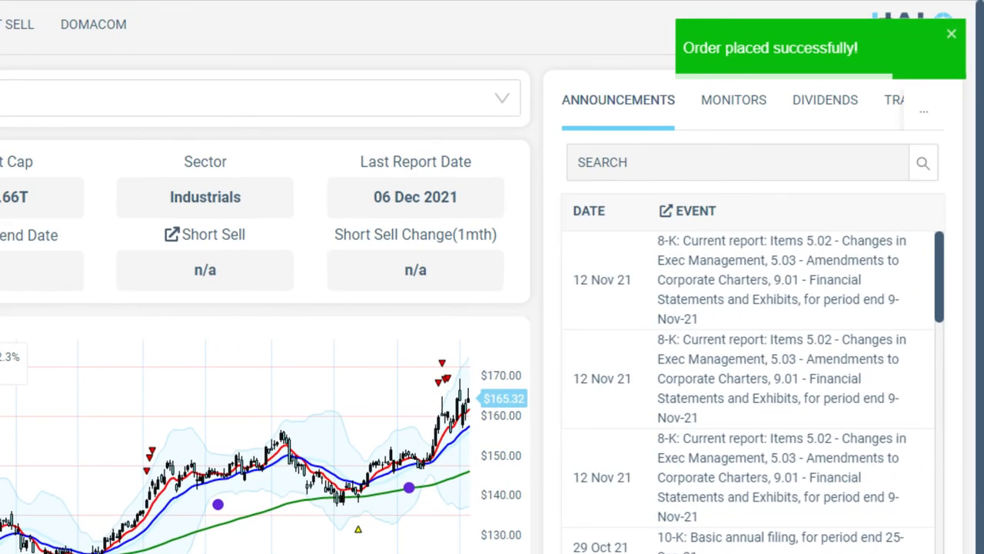
scroll("down", 3)
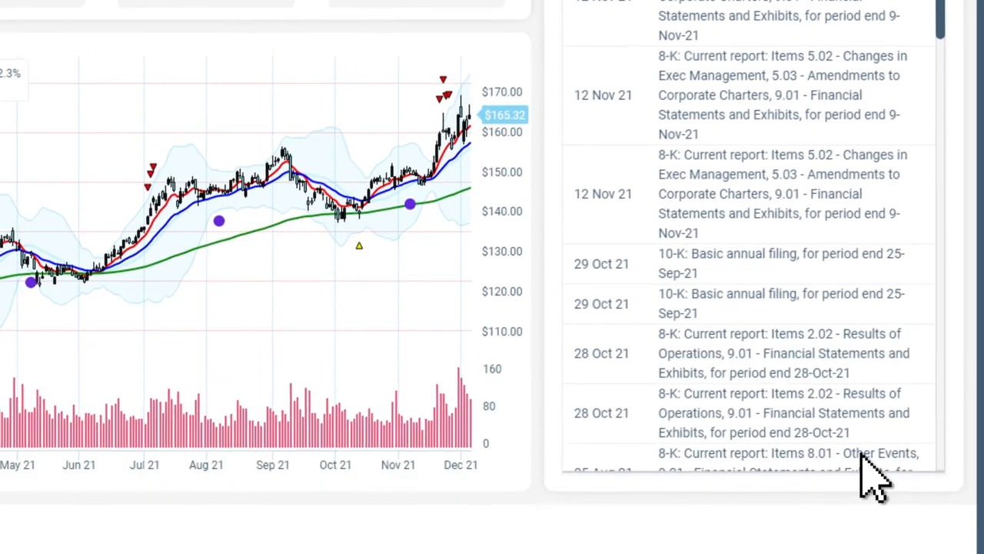
scroll("down", 3)
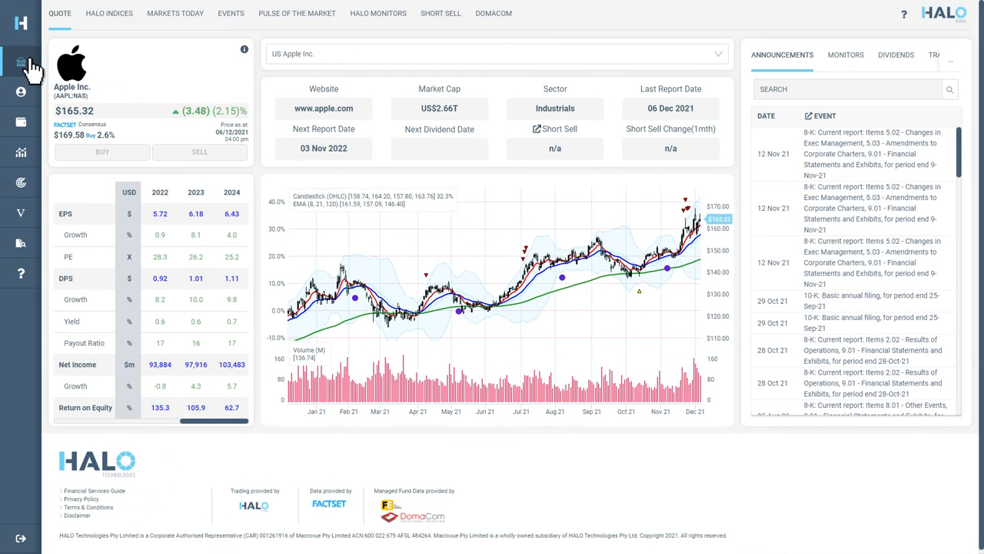
- View the trading account's holdings, showing High Quality at $2,176.90
left_click(21, 61)
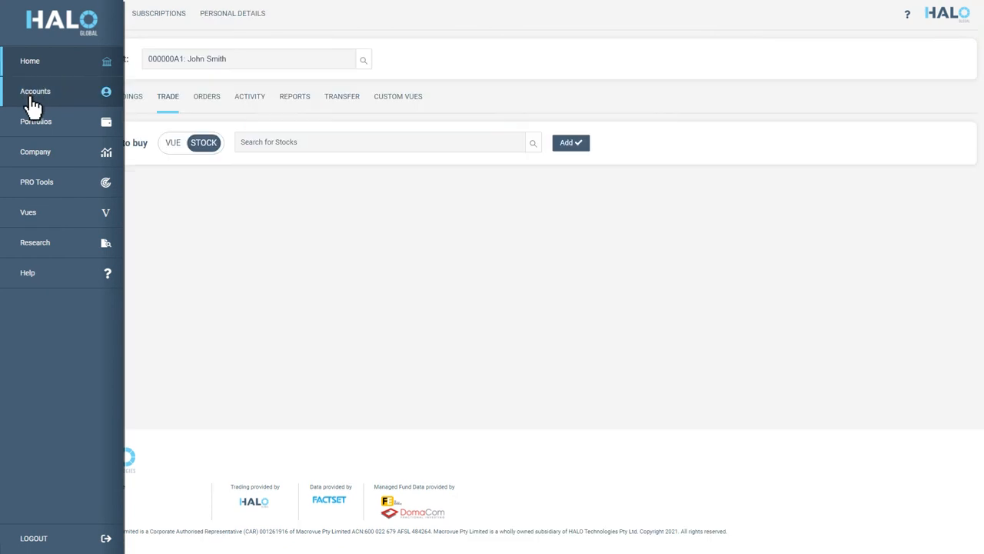
left_click(35, 90)
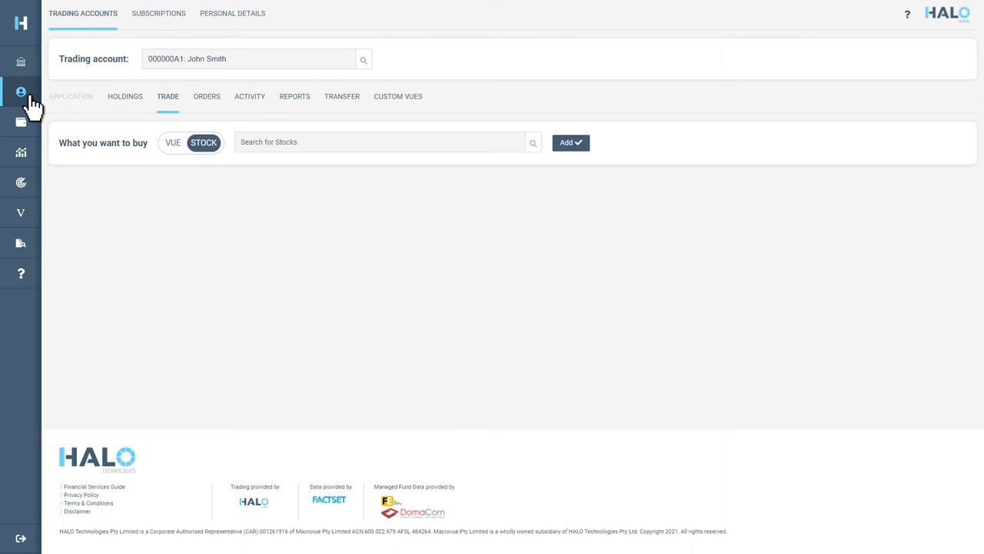
mouse_move(127, 110)
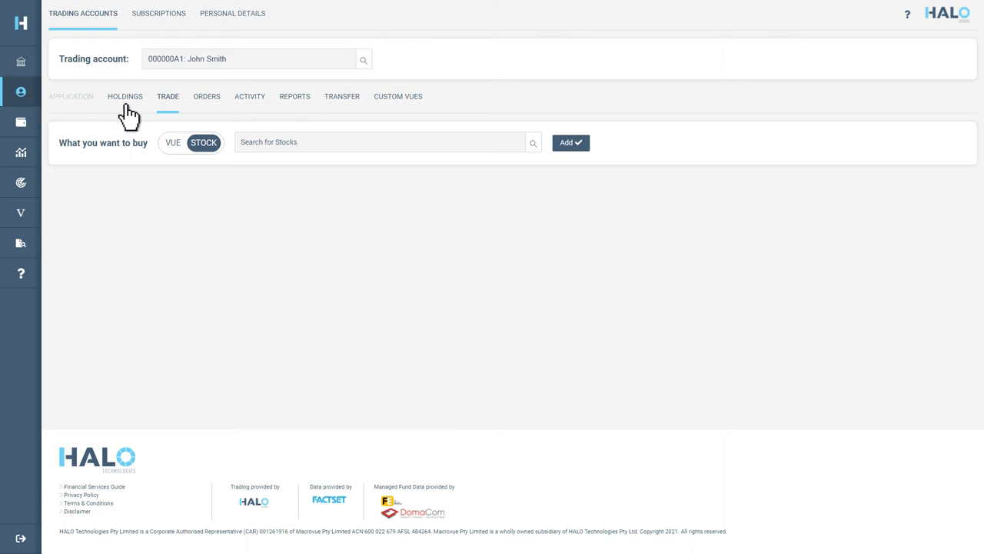
left_click(124, 96)
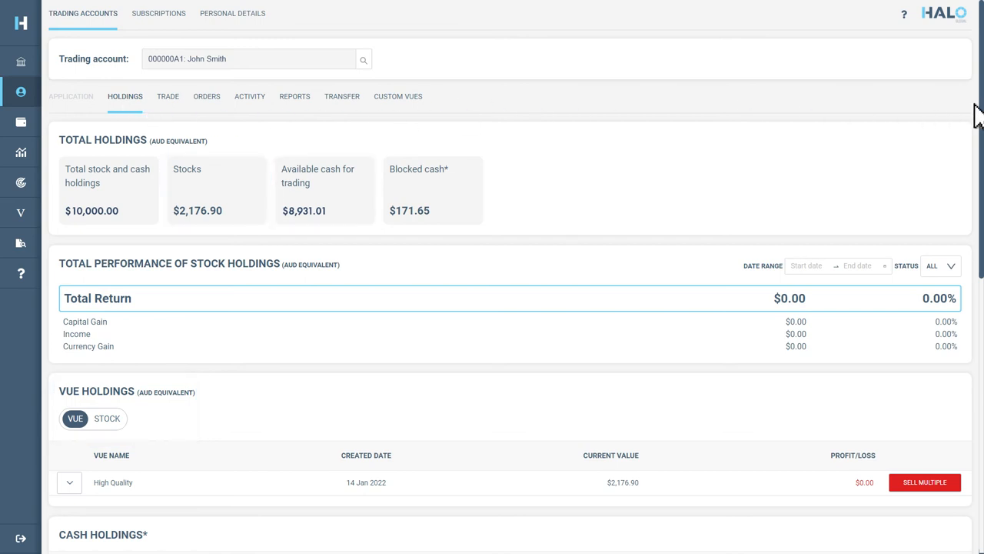
- Expand the High Quality Vue holding to list its ten one-share stocks
scroll("down", 3)
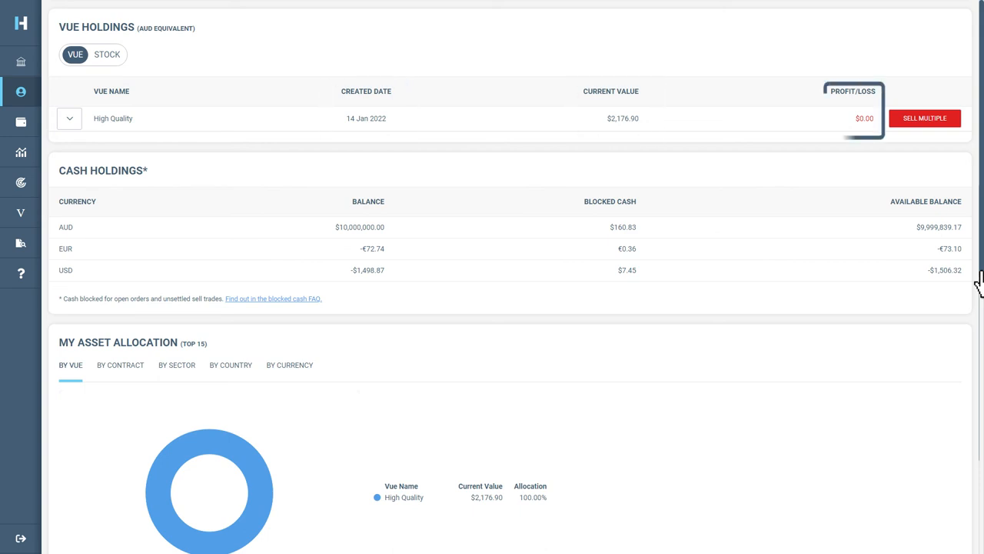
mouse_move(594, 223)
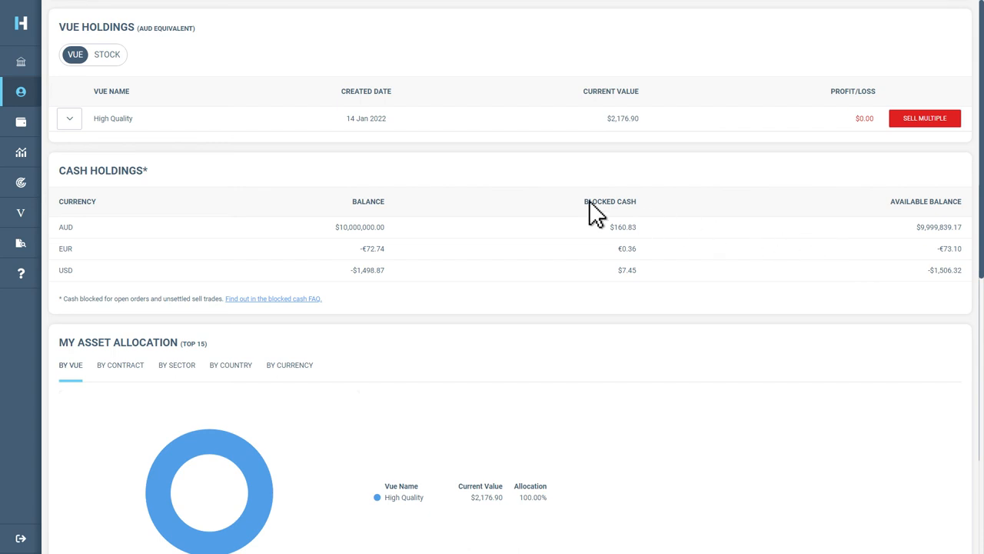
left_click(70, 118)
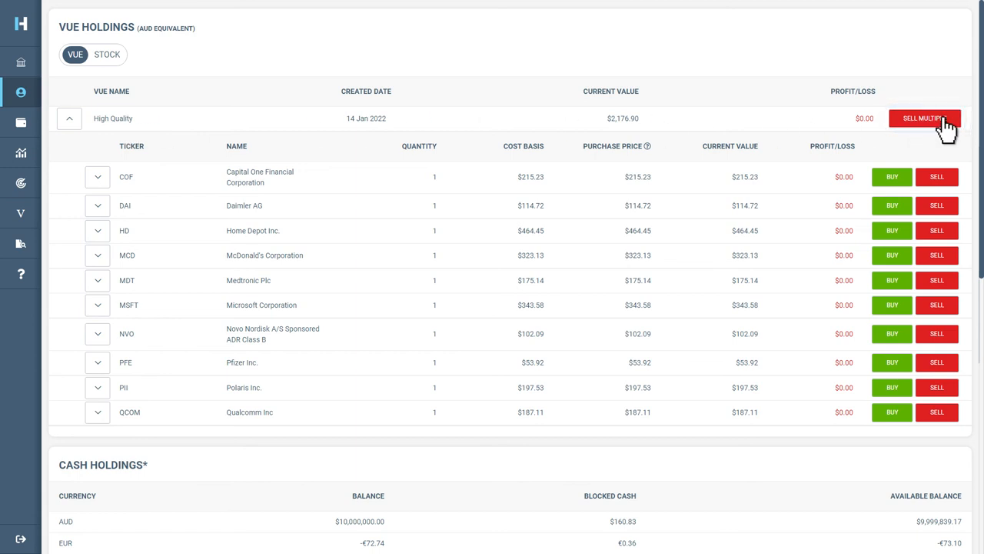
- Set up a limit sell of all ten High Quality stocks and confirm its details
left_click(933, 118)
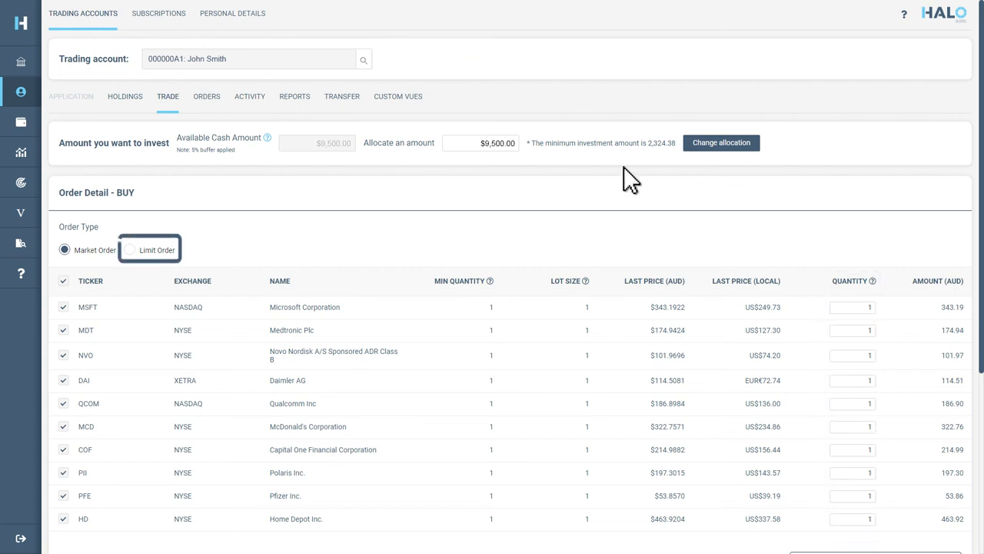
left_click(130, 250)
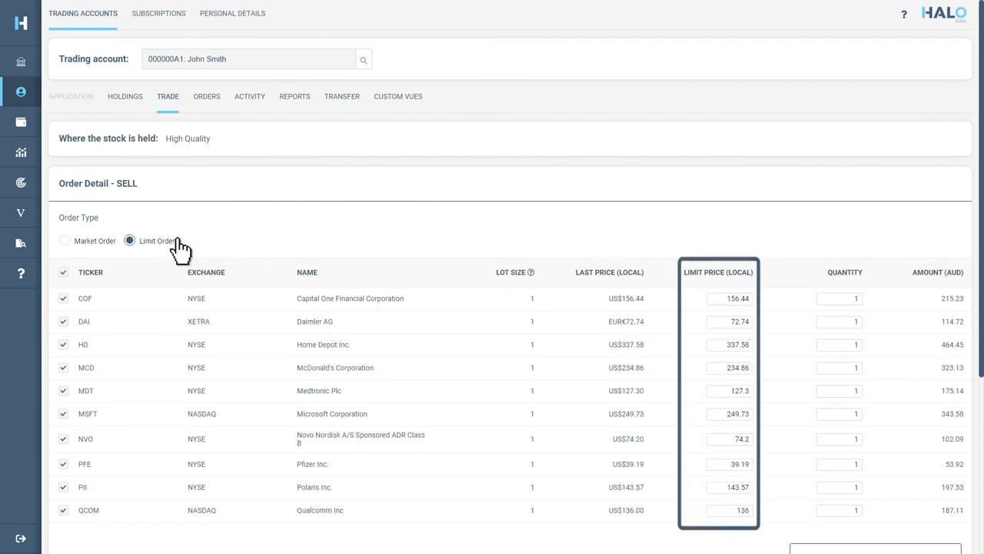
scroll("down", 3)
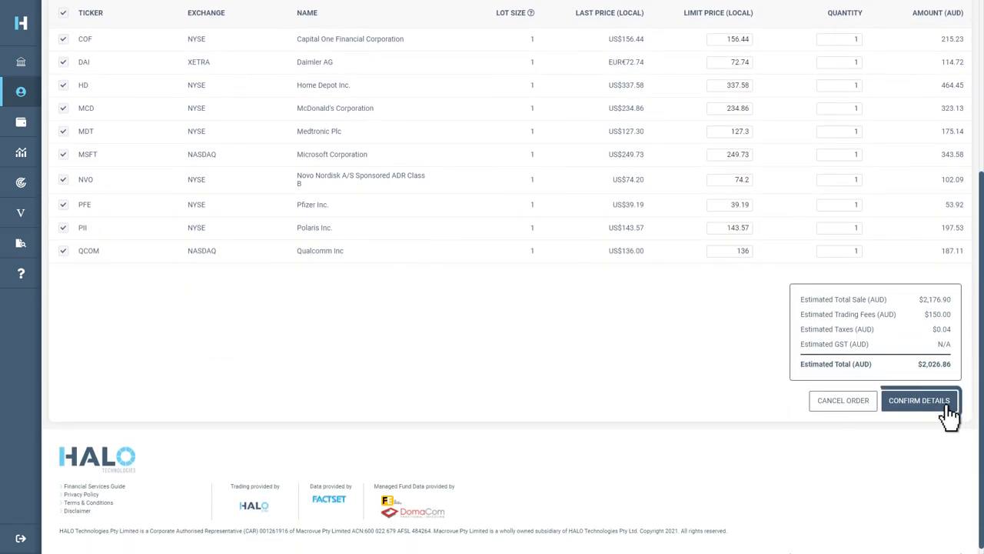
left_click(923, 401)
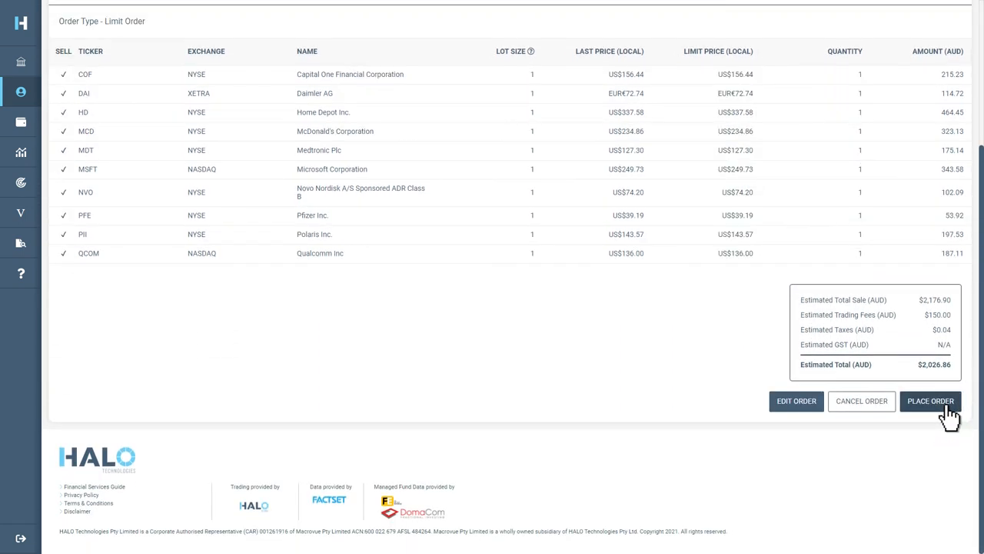